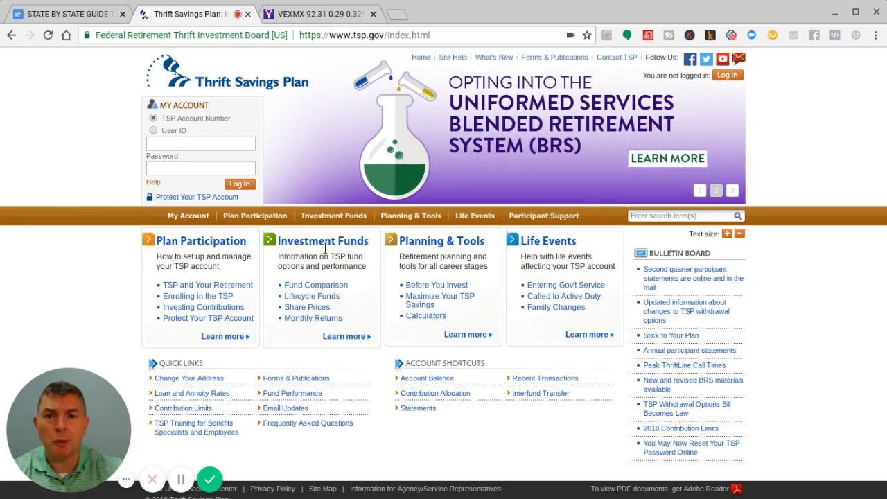
# Open the S Fund: Small Cap Stock Index Investment Fund page via Investment Funds > Fund Options
pyautogui.click(333, 215)
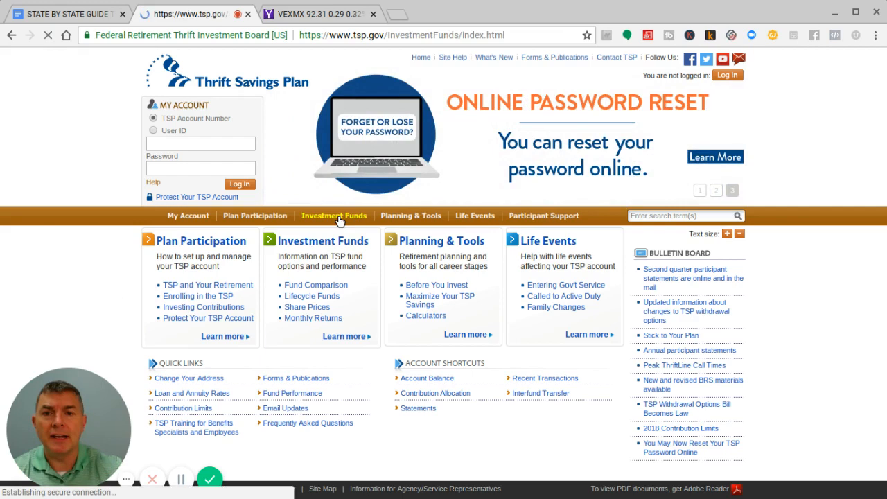
pyautogui.click(334, 216)
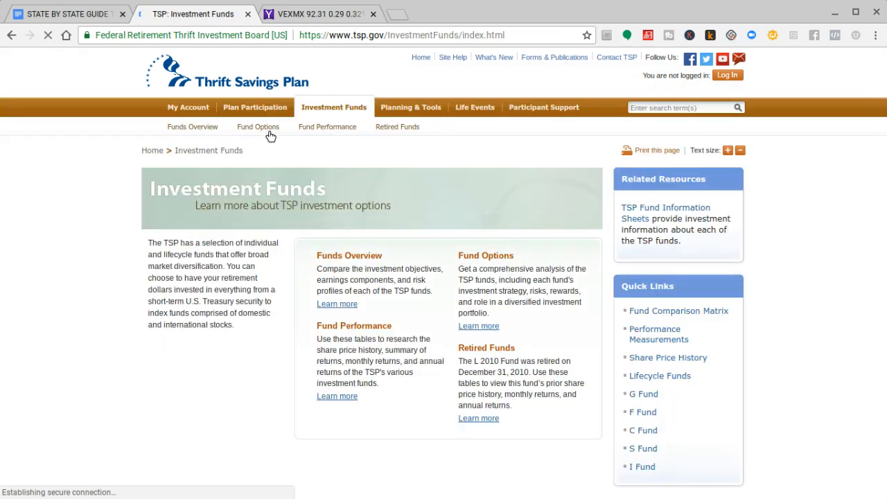
pyautogui.click(258, 126)
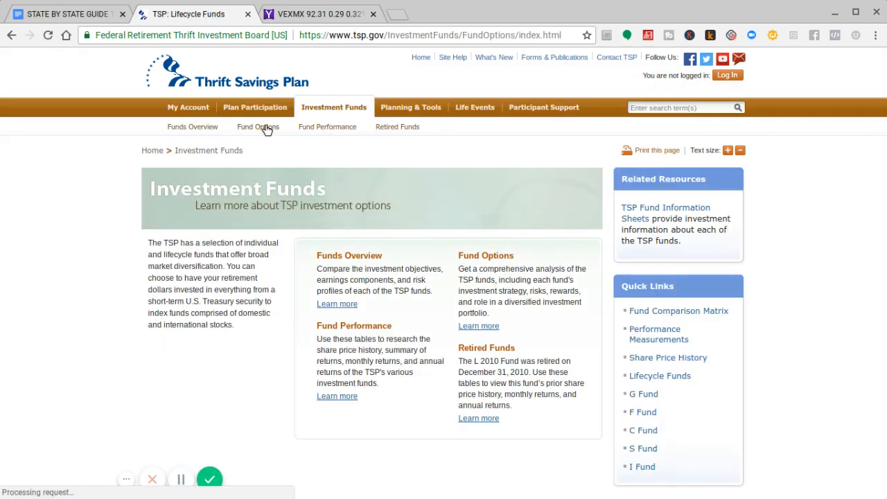
pyautogui.click(258, 126)
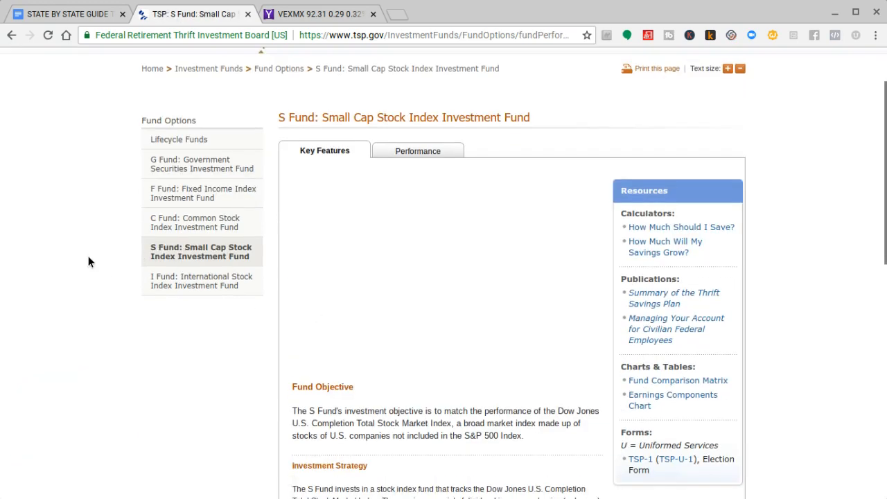
pyautogui.scroll(-3)
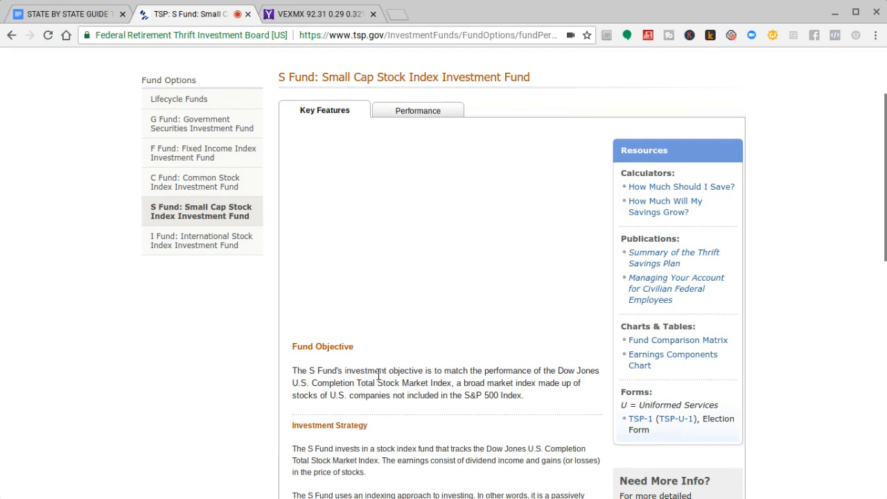
pyautogui.scroll(-3)
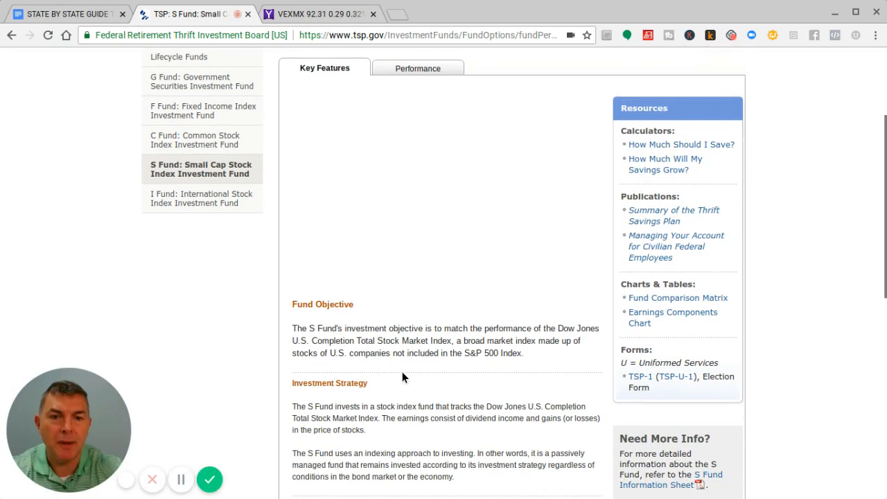
pyautogui.scroll(-3)
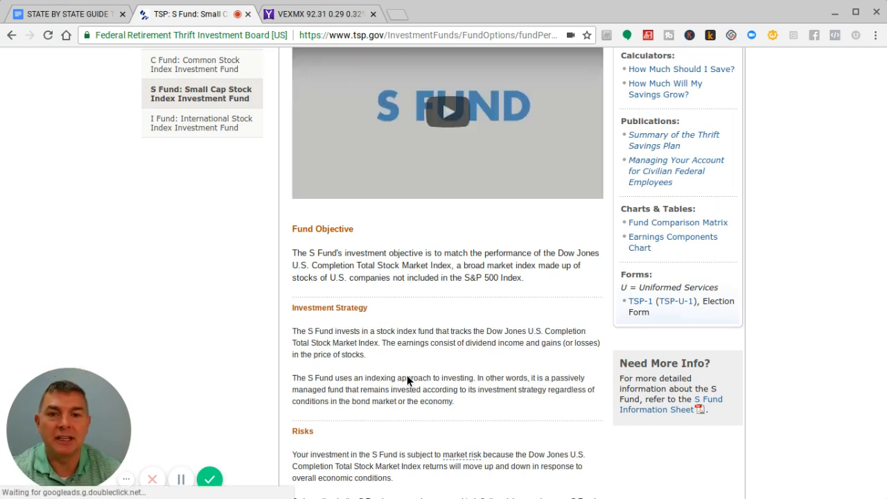
pyautogui.scroll(-3)
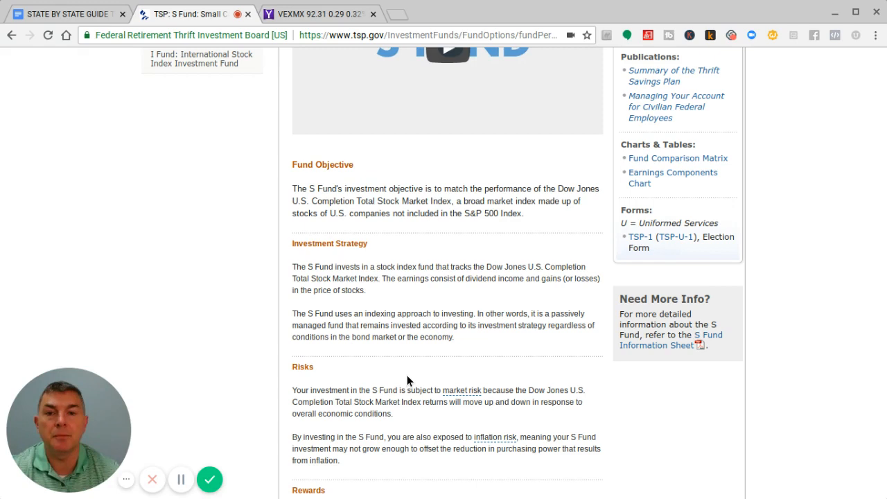
pyautogui.scroll(-3)
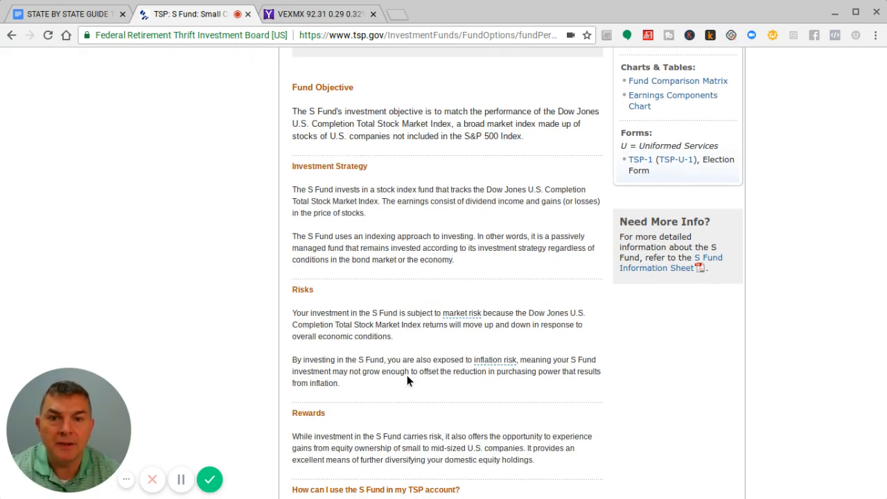
pyautogui.scroll(-3)
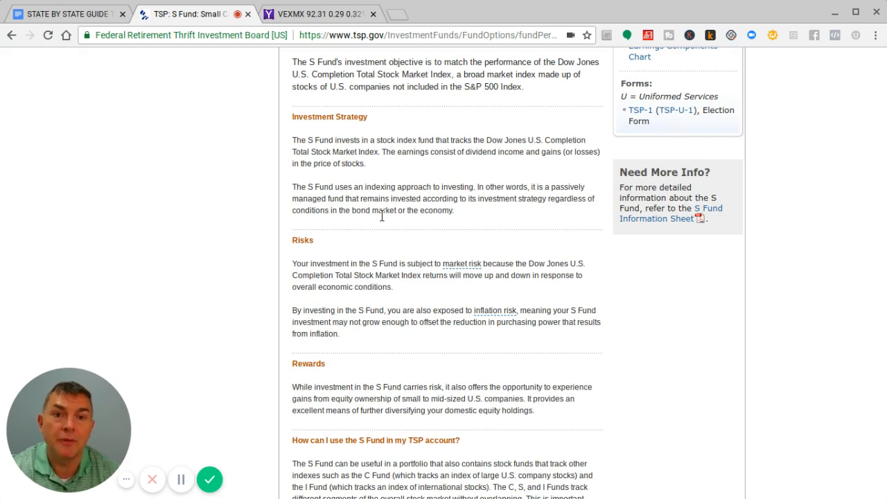
pyautogui.moveTo(383, 219)
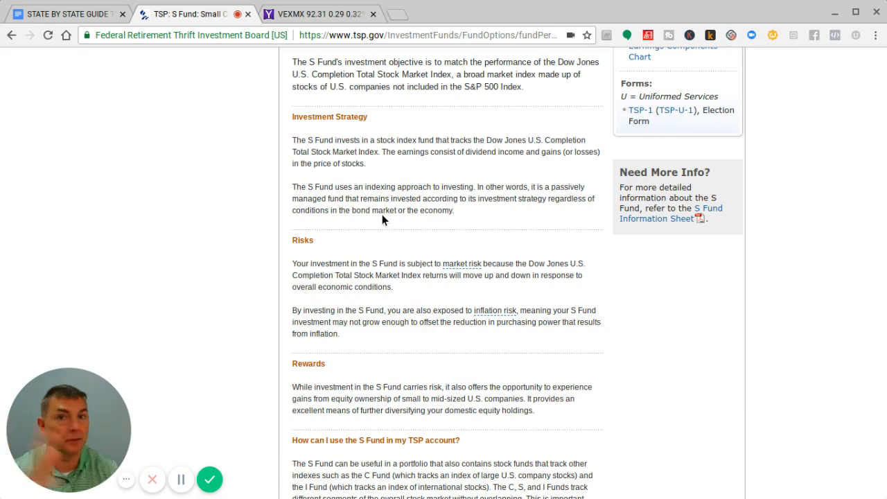
pyautogui.scroll(-3)
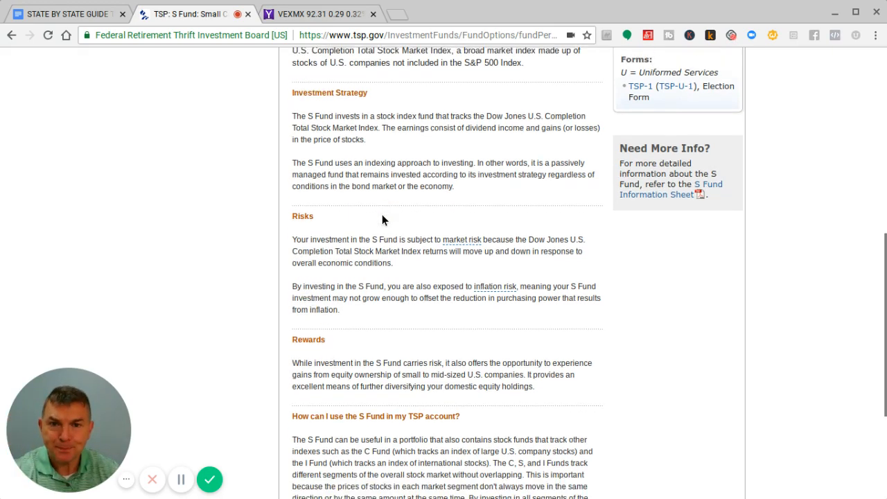
pyautogui.scroll(-3)
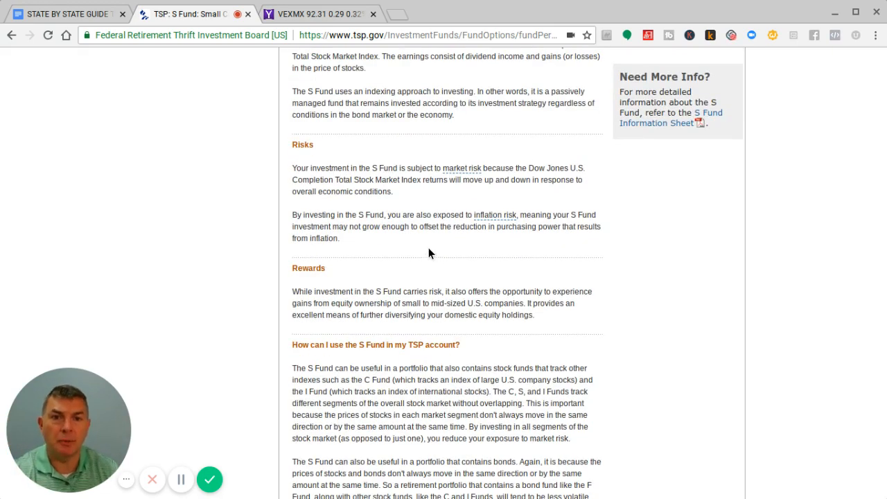
pyautogui.scroll(-3)
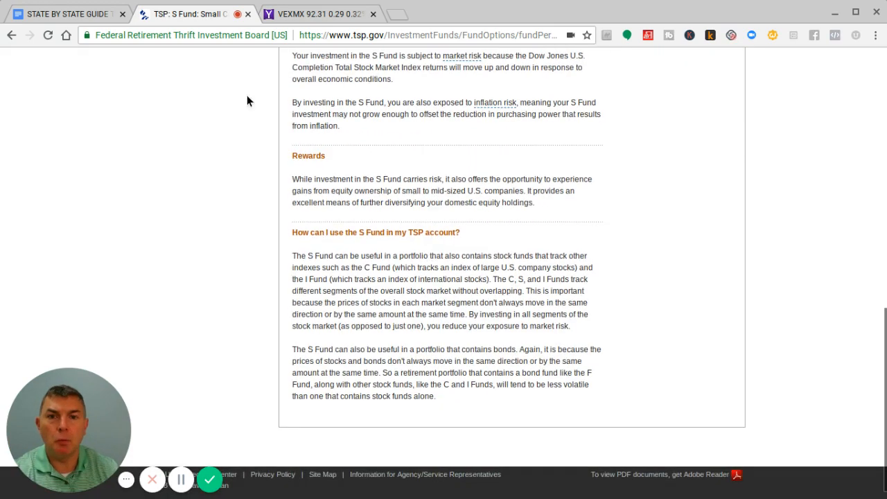
pyautogui.moveTo(388, 199)
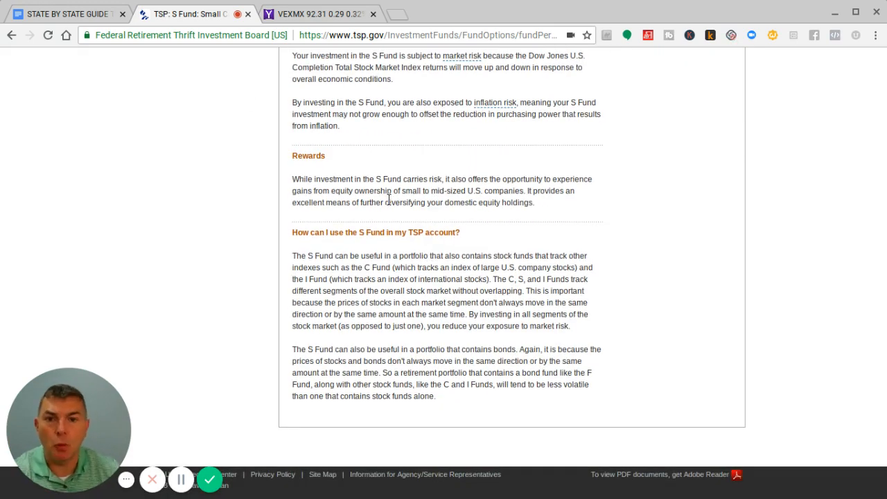
pyautogui.scroll(-3)
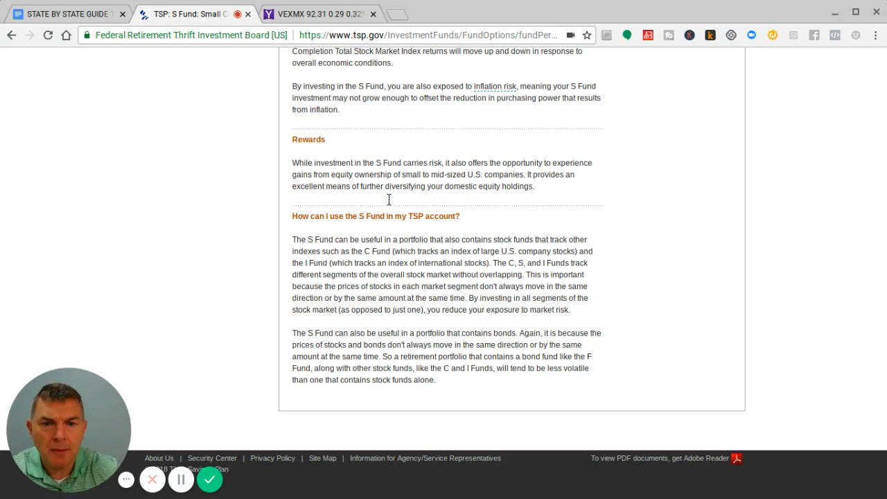
pyautogui.scroll(3)
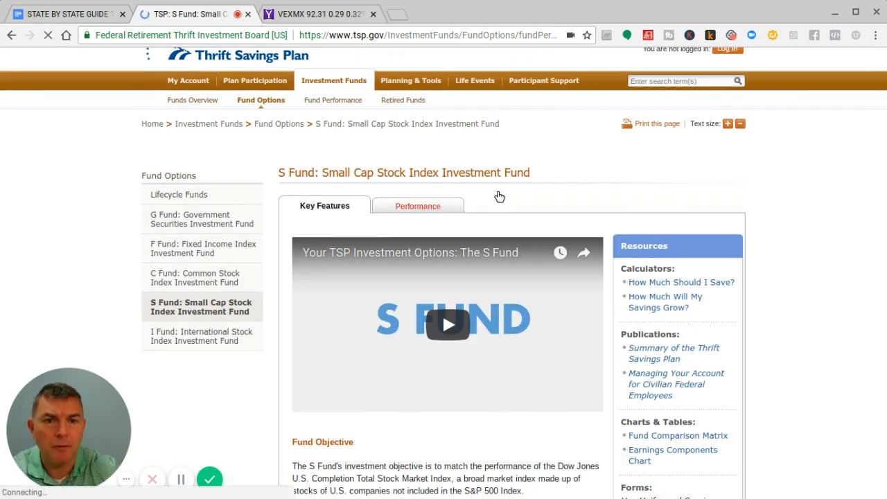
# Switch the S Fund page to Performance and scroll through its returns charts and average returns table
pyautogui.click(417, 206)
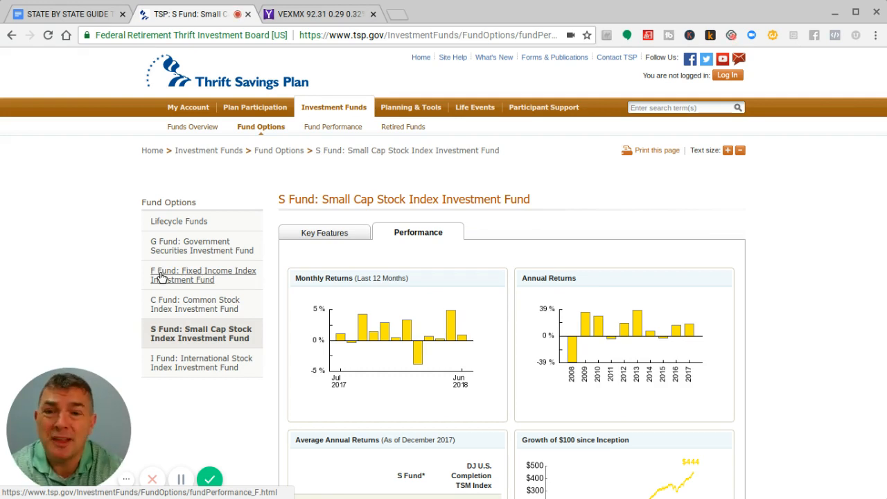
pyautogui.scroll(-3)
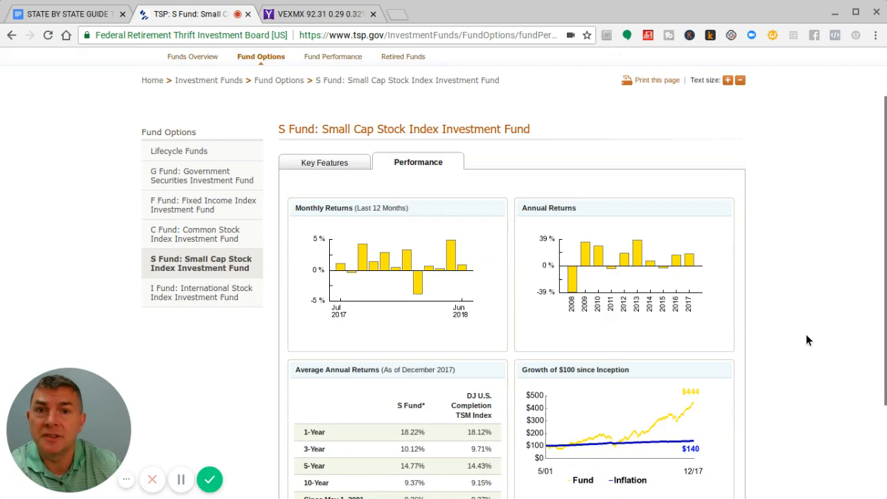
pyautogui.scroll(-3)
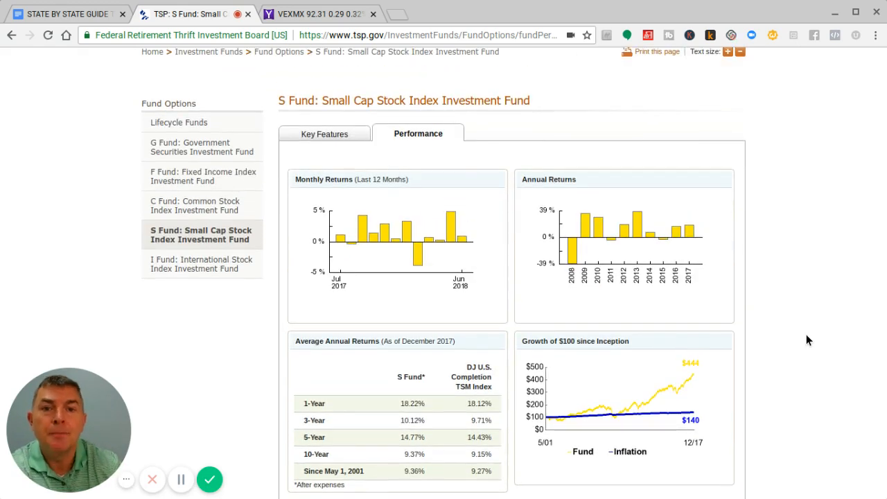
pyautogui.scroll(-3)
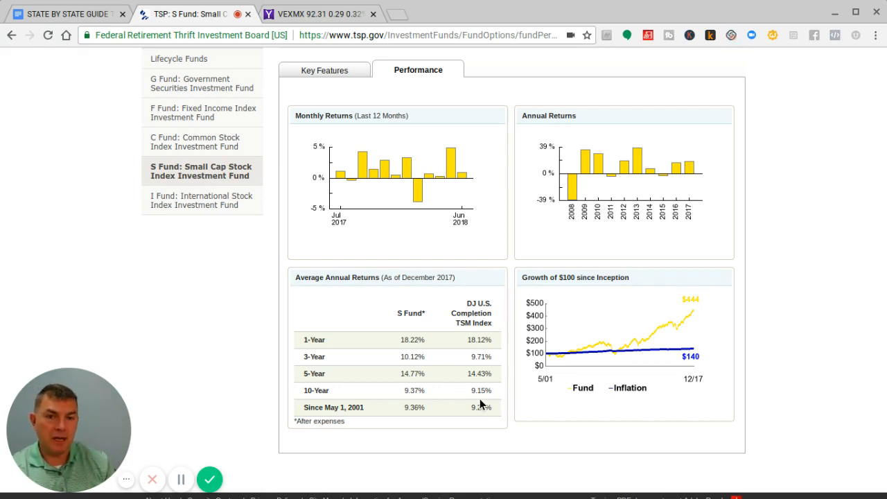
pyautogui.moveTo(88, 346)
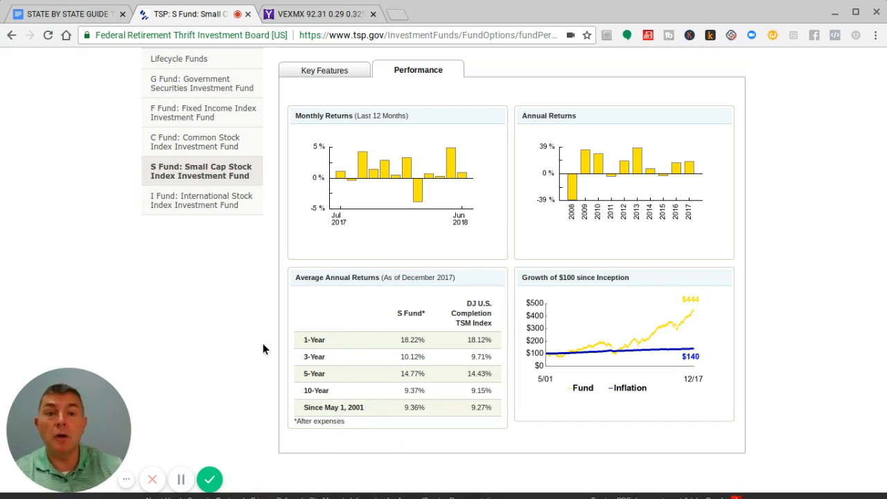
pyautogui.moveTo(592, 182)
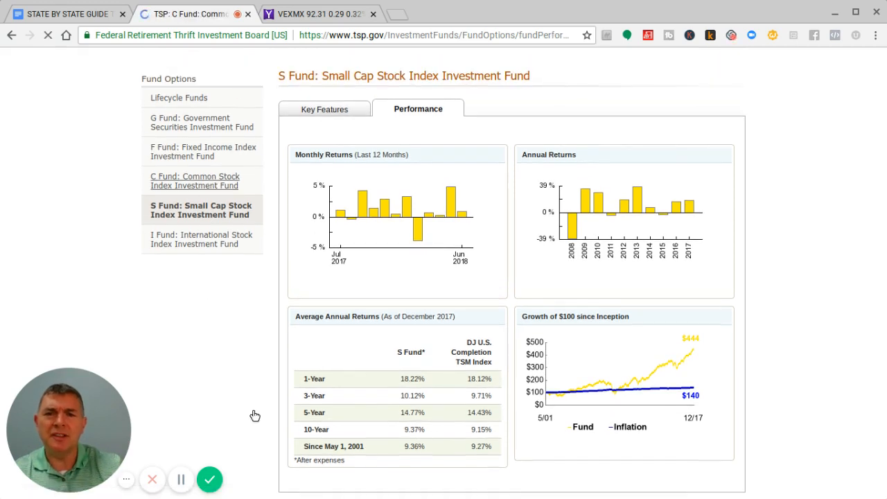
# View the C Fund's performance charts, then go to the S Fund page from the sidebar
pyautogui.click(195, 181)
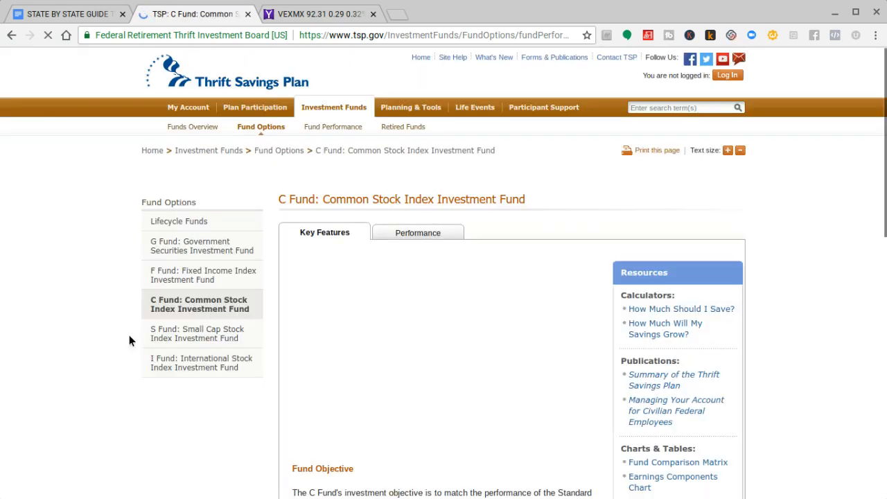
pyautogui.scroll(-3)
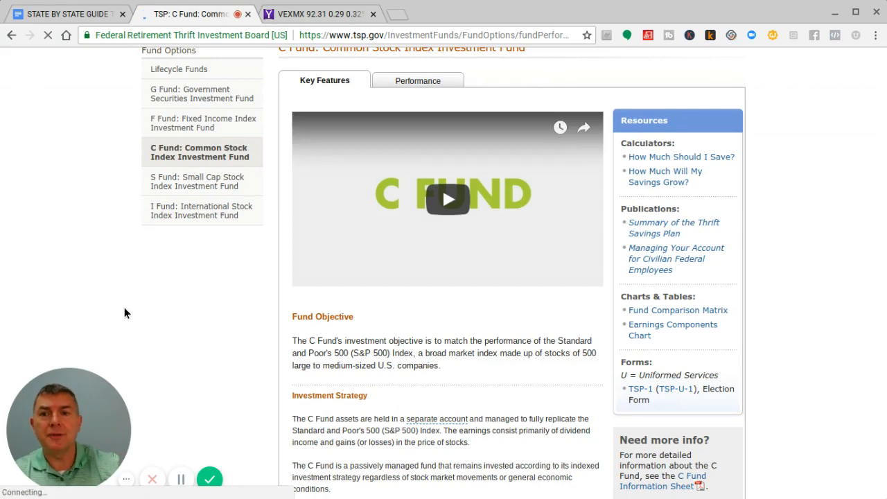
pyautogui.click(417, 81)
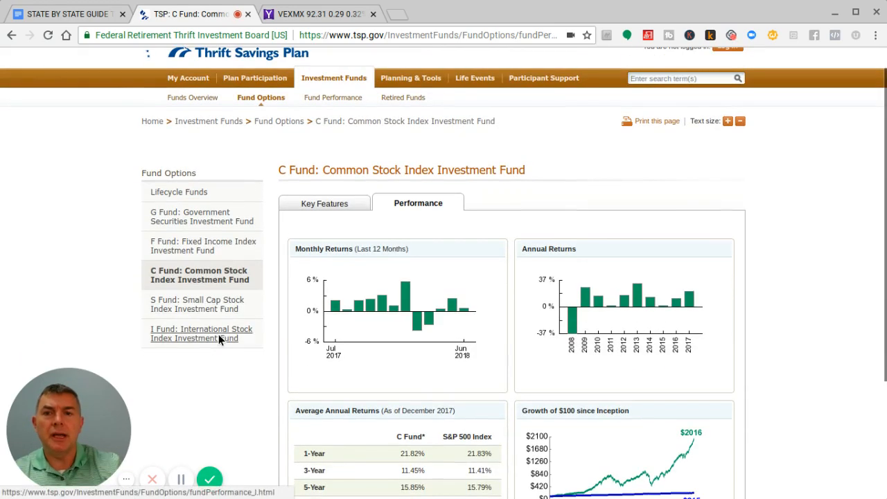
pyautogui.click(197, 304)
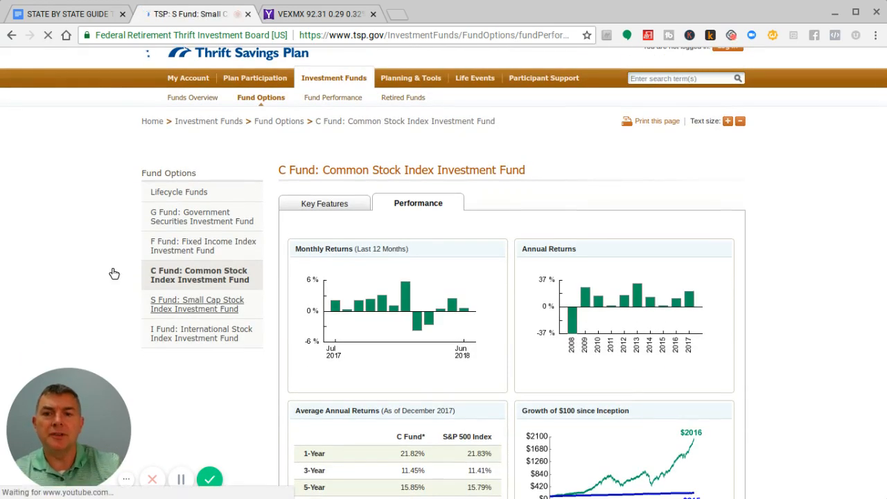
# Show the S Fund performance view and scroll to its Average Annual Returns table
pyautogui.click(197, 304)
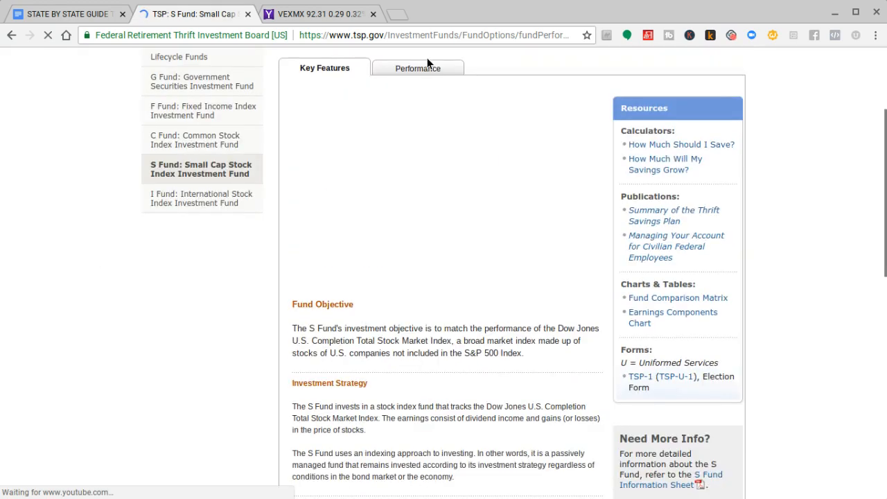
pyautogui.scroll(-3)
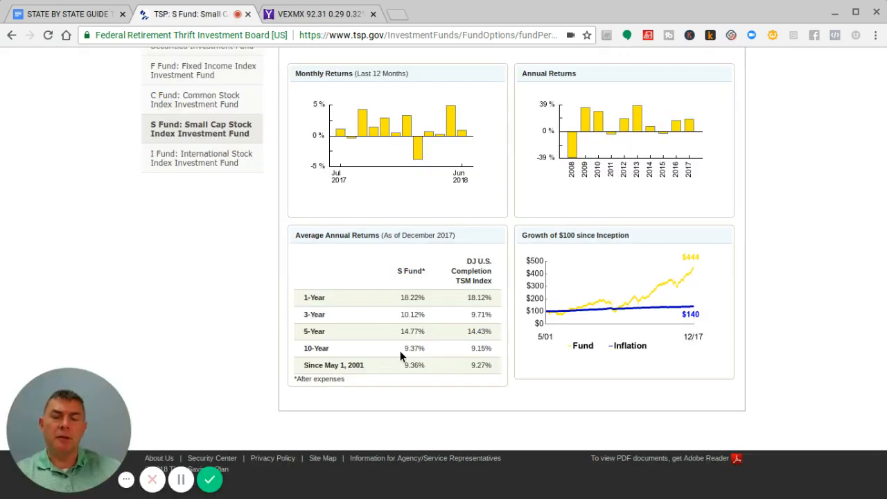
pyautogui.moveTo(622, 121)
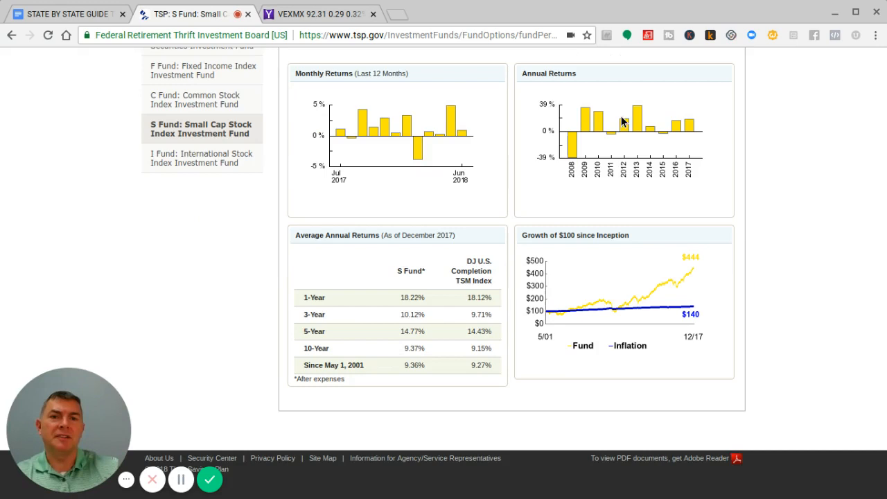
pyautogui.moveTo(578, 158)
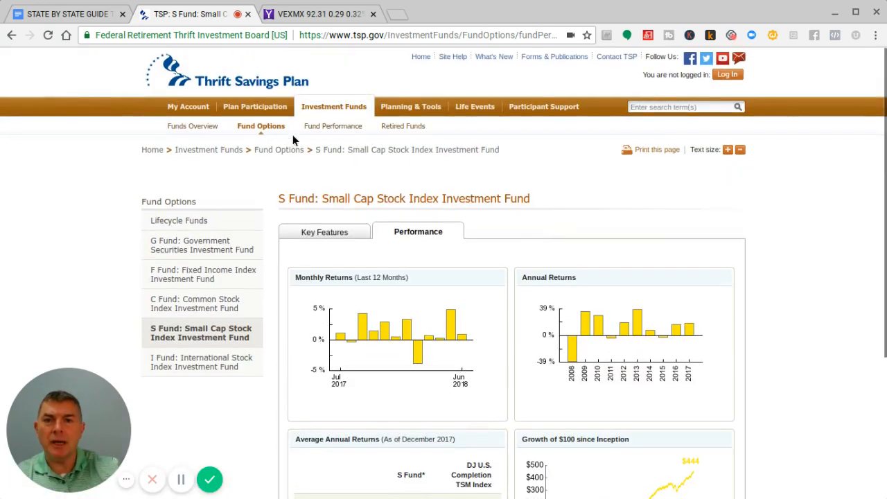
# Open the Annual Returns page showing the Individual Funds Chart view
pyautogui.click(333, 125)
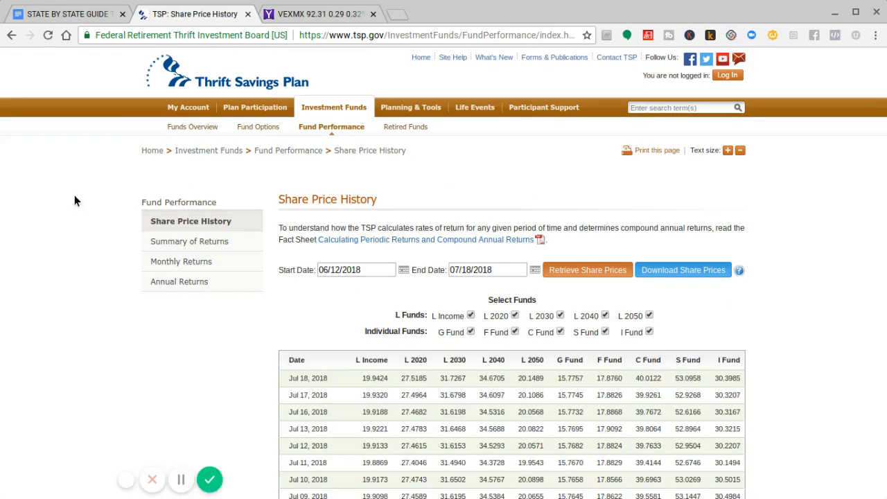
pyautogui.click(179, 281)
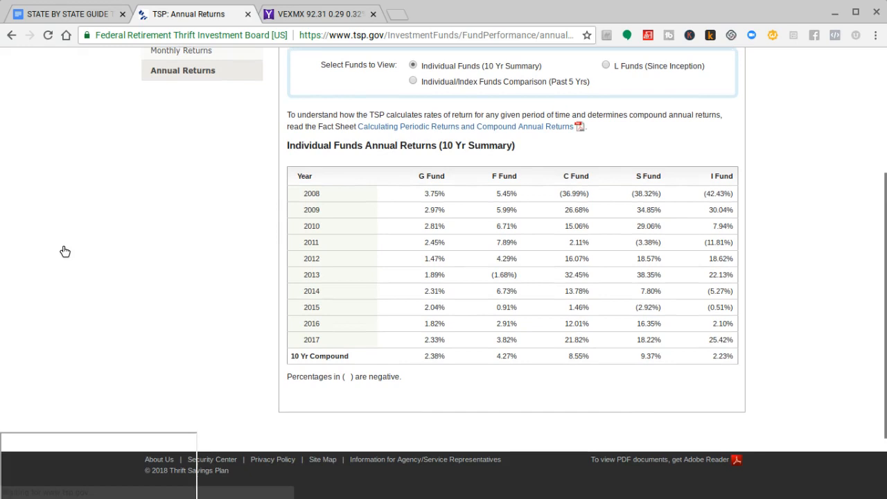
pyautogui.click(418, 140)
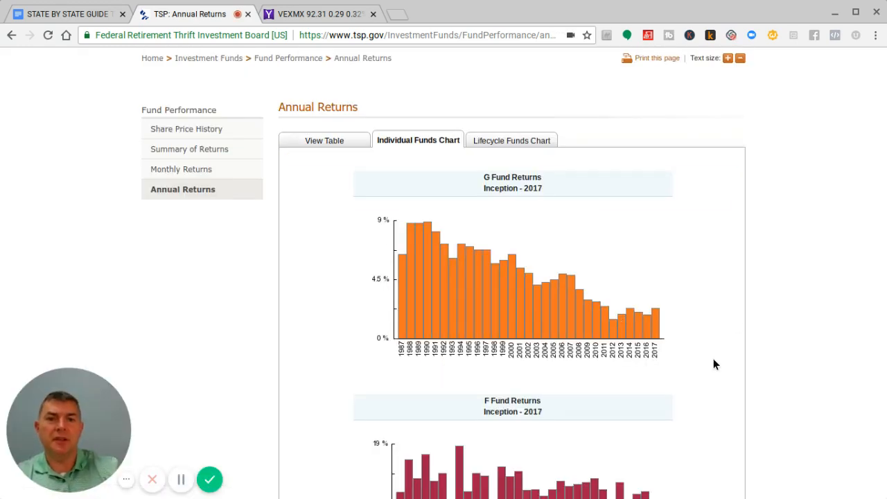
# Scroll through the individual fund charts to the S Fund Returns 2000–2017 chart
pyautogui.scroll(-3)
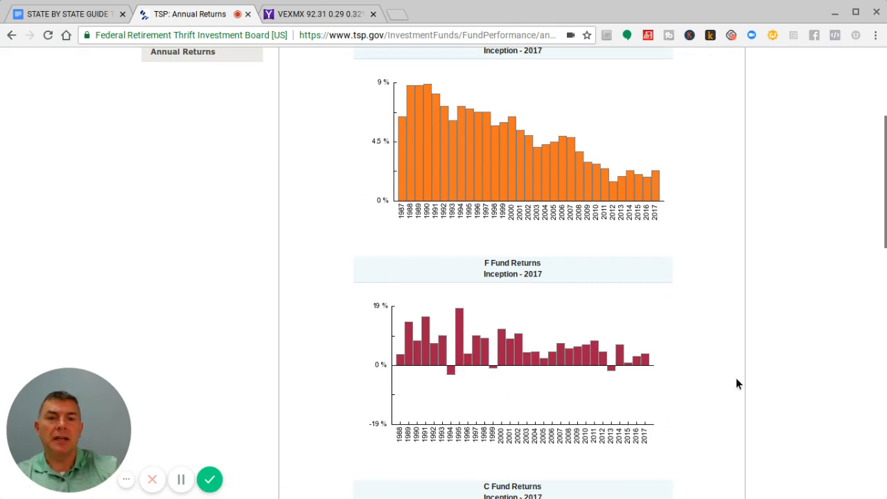
pyautogui.moveTo(795, 399)
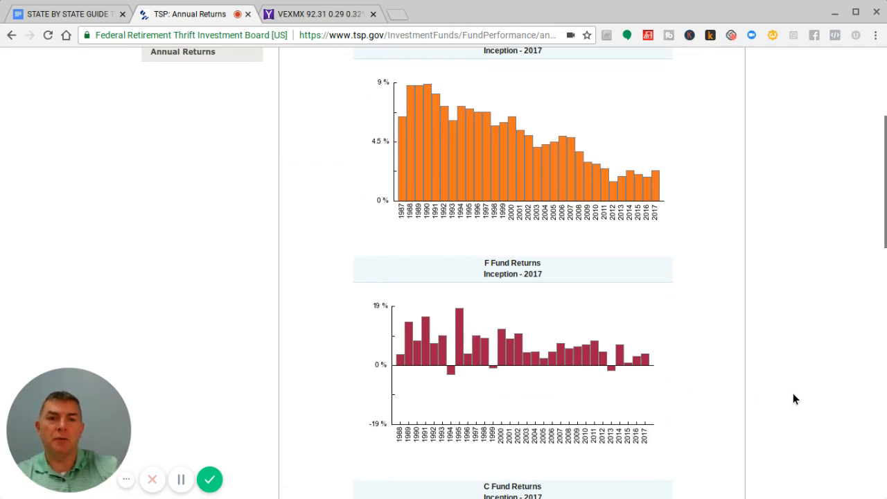
pyautogui.moveTo(747, 358)
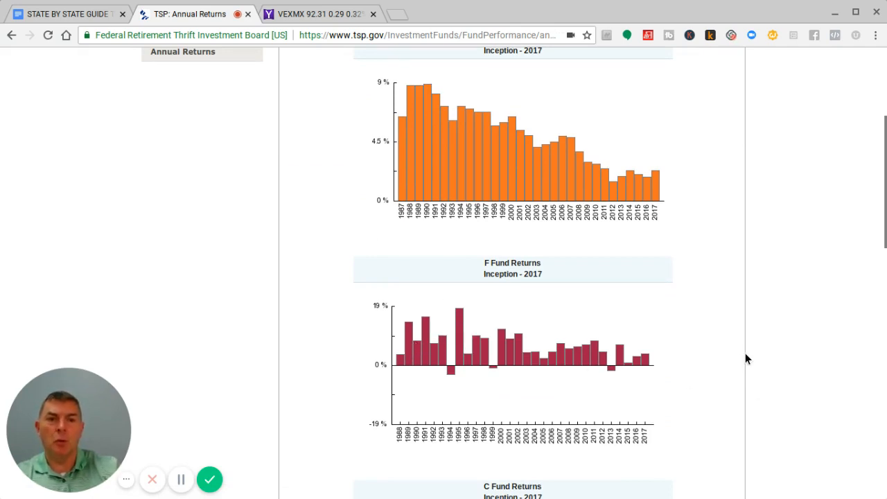
pyautogui.scroll(-3)
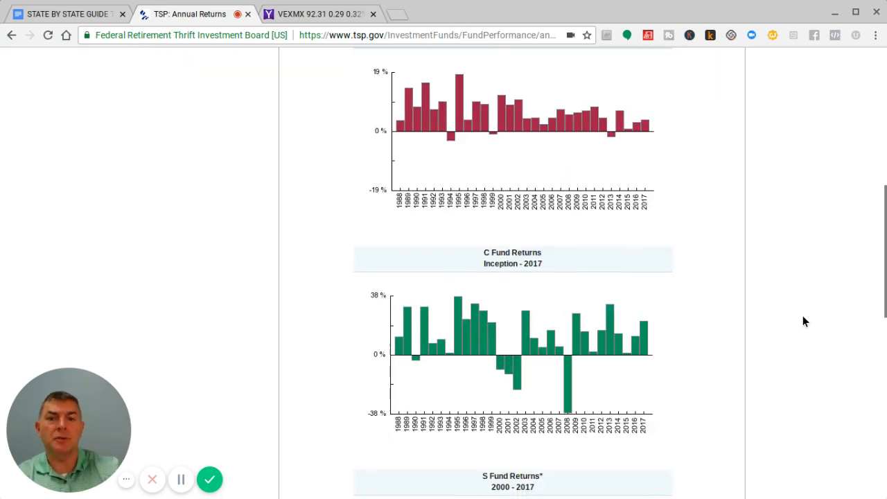
pyautogui.scroll(-3)
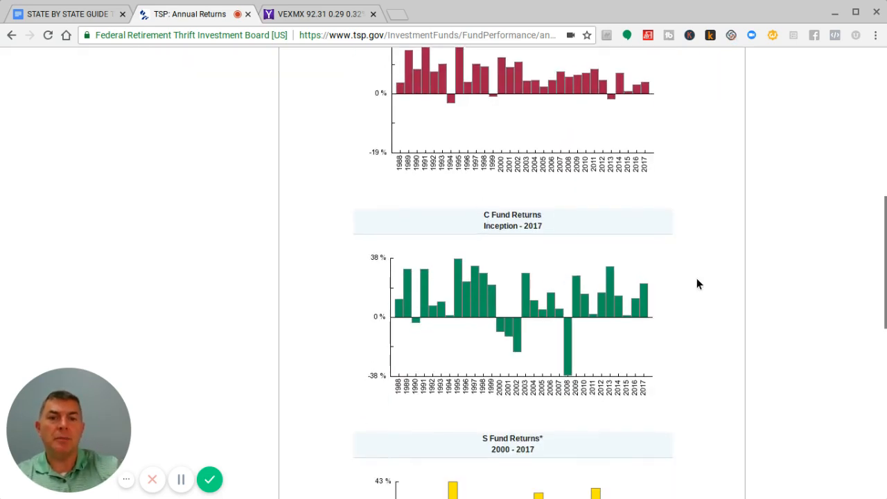
pyautogui.scroll(-3)
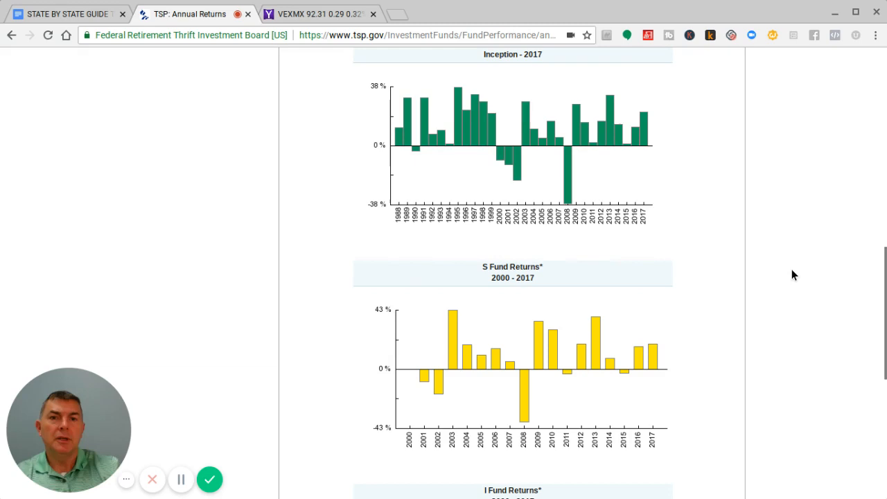
pyautogui.moveTo(611, 138)
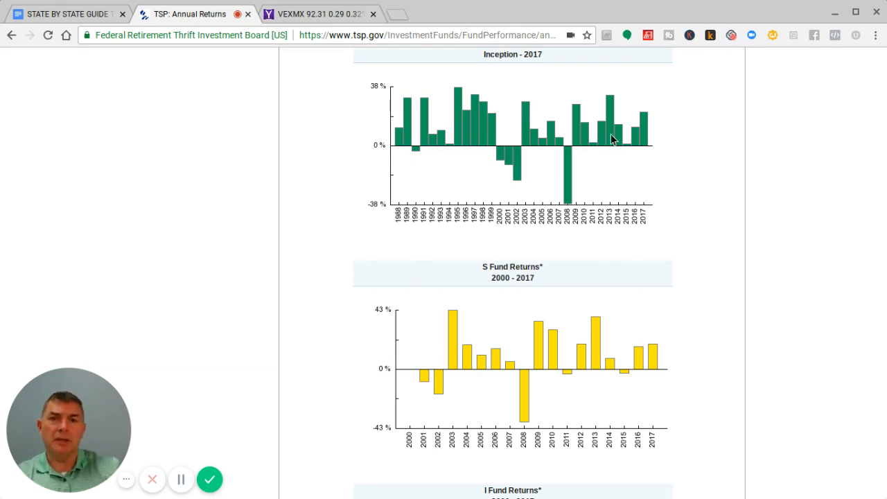
pyautogui.moveTo(436, 216)
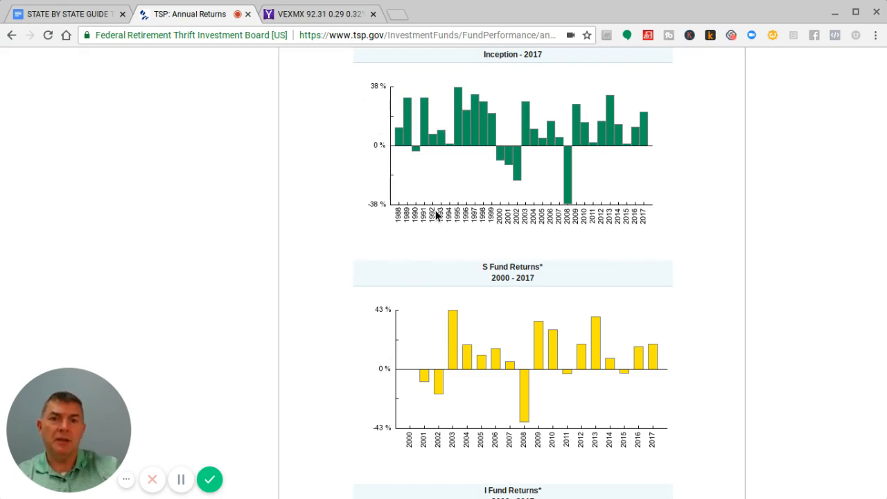
pyautogui.moveTo(380, 322)
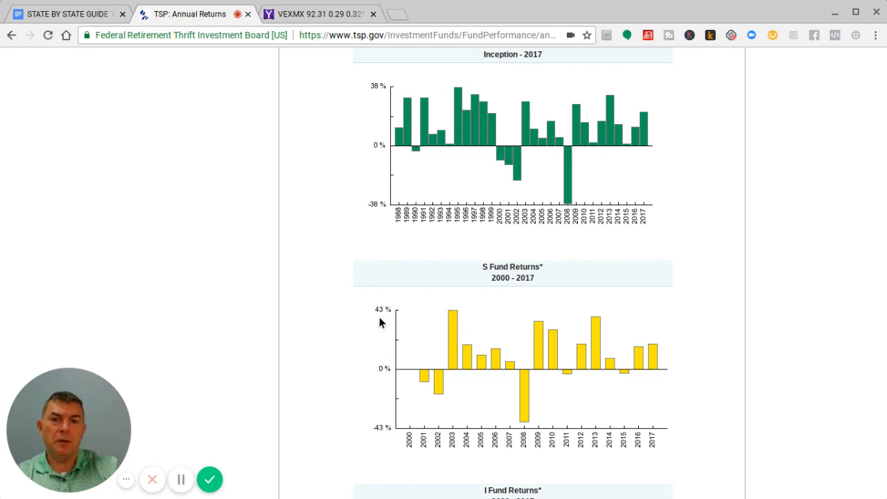
pyautogui.moveTo(485, 299)
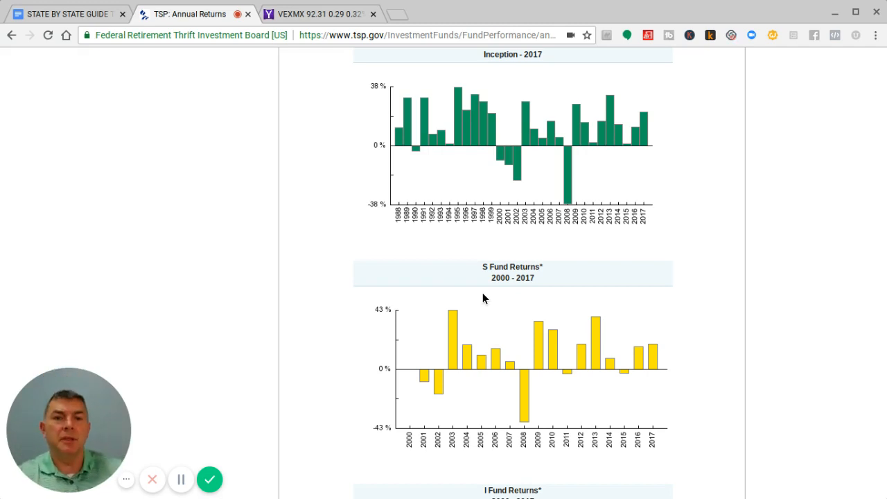
pyautogui.moveTo(432, 326)
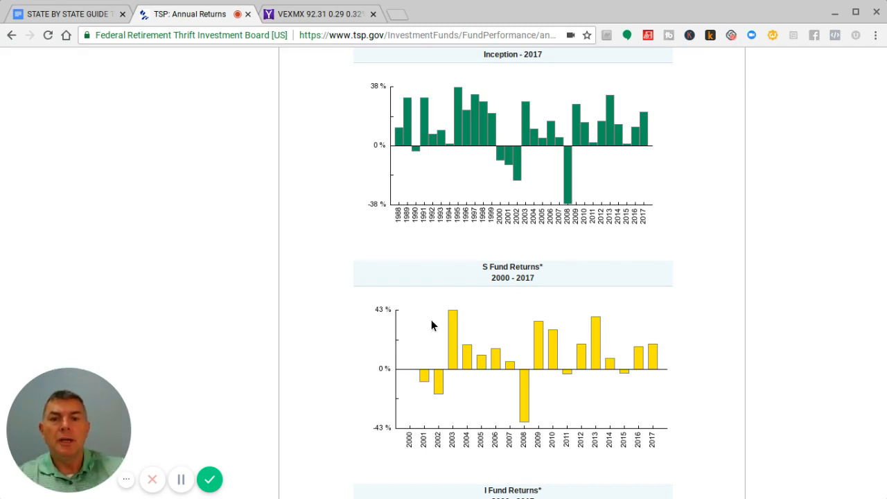
pyautogui.moveTo(620, 378)
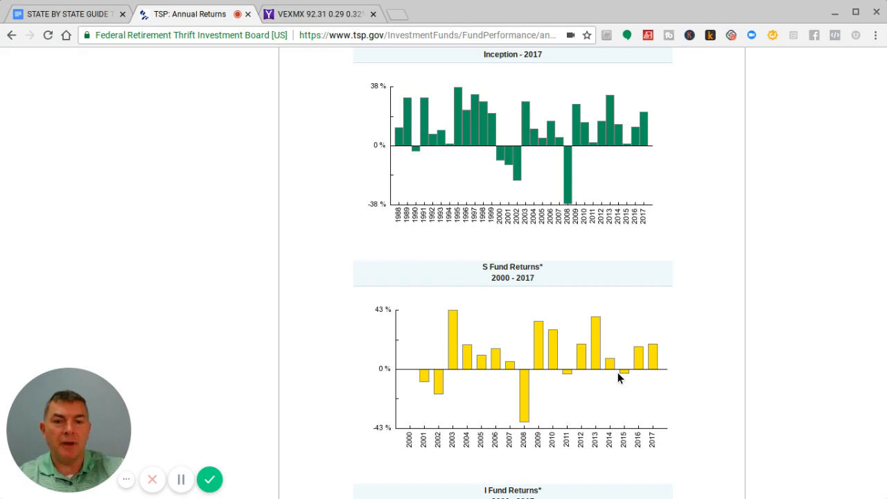
pyautogui.moveTo(477, 421)
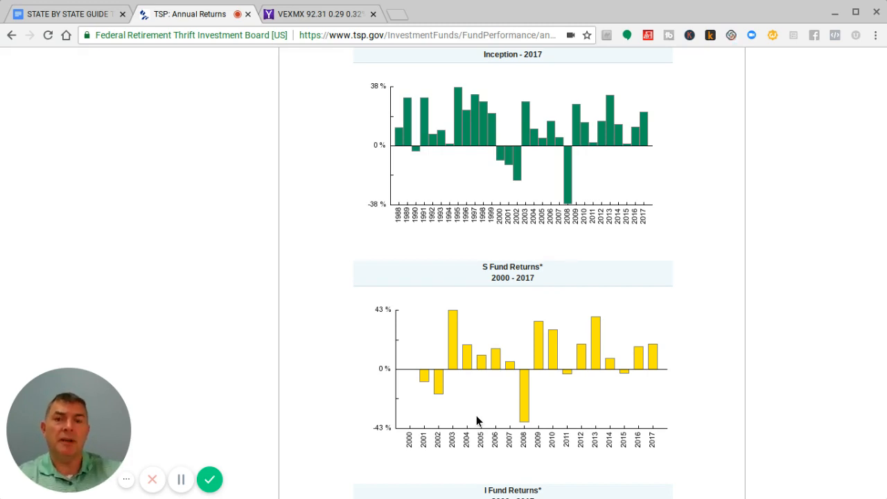
pyautogui.scroll(-3)
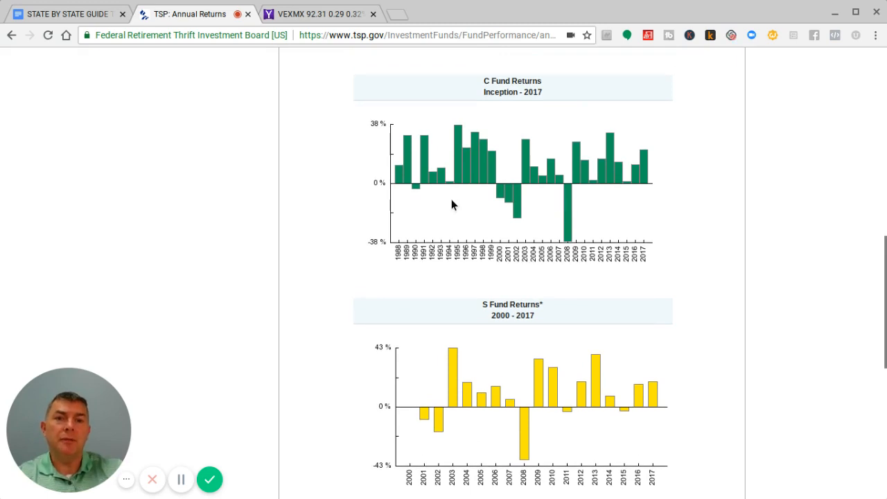
pyautogui.moveTo(471, 210)
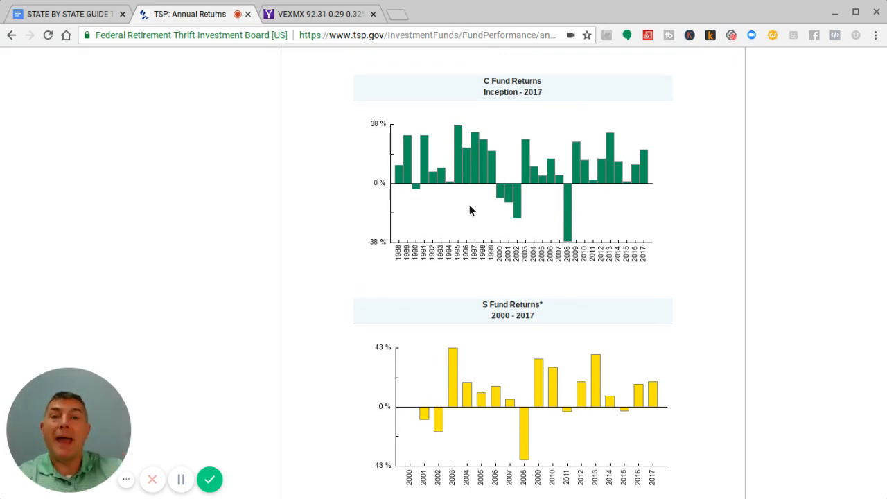
pyautogui.scroll(-3)
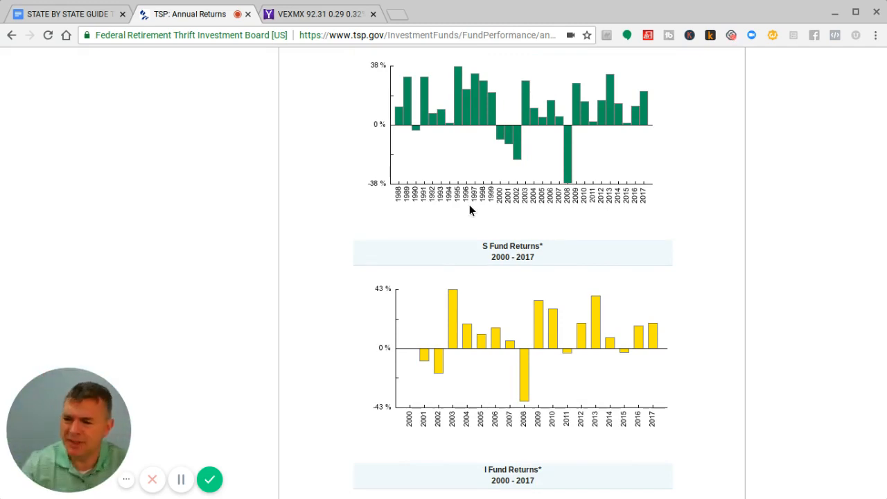
pyautogui.moveTo(554, 146)
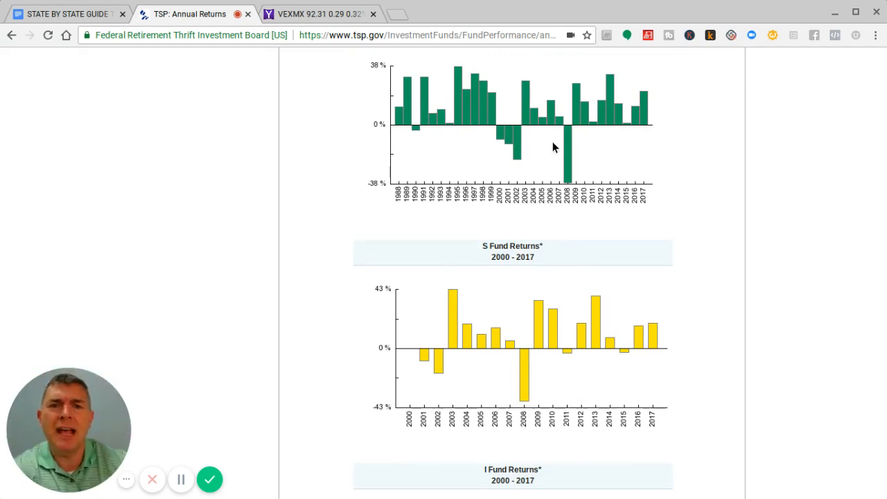
pyautogui.scroll(-3)
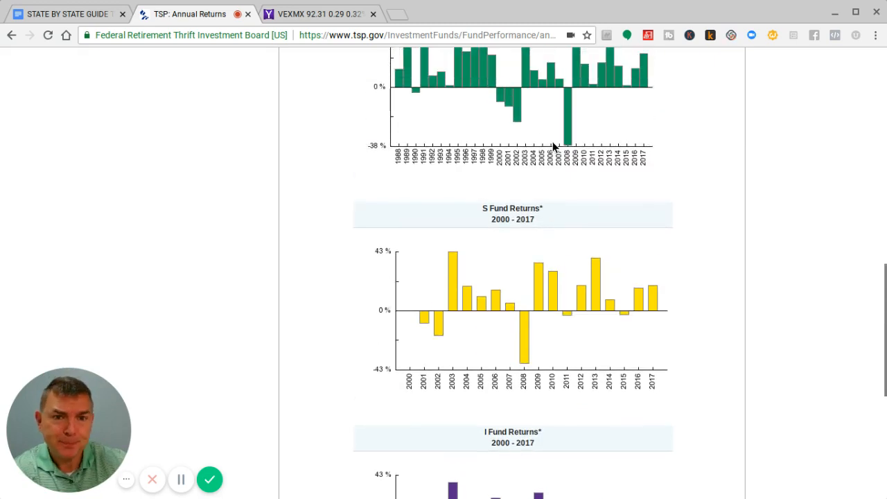
pyautogui.scroll(-3)
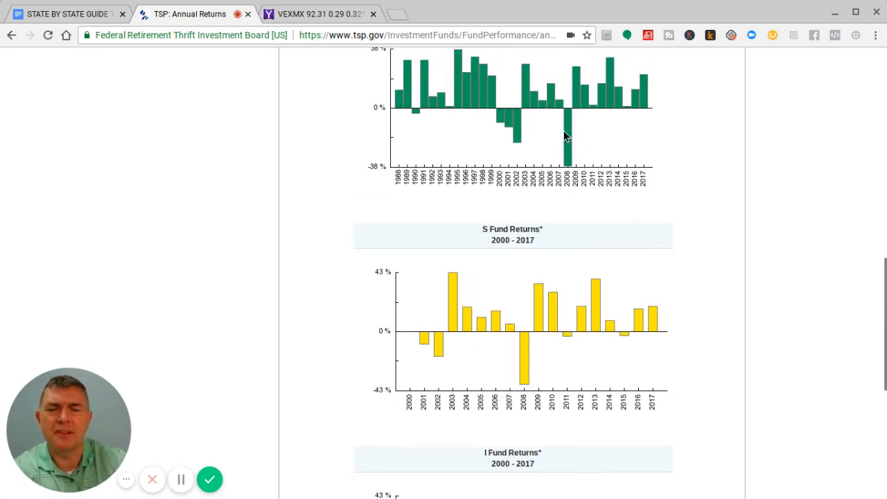
pyautogui.scroll(-3)
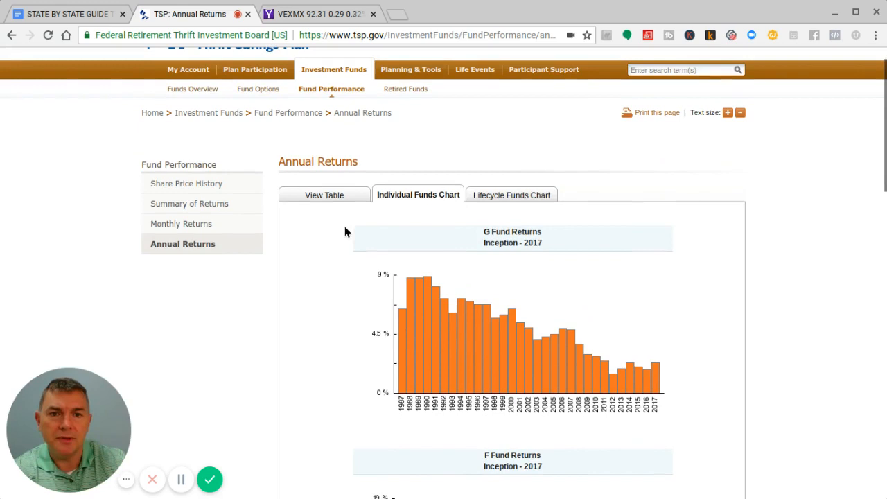
# Switch Annual Returns to the table view and scroll to the 10-year G, F, C, S, I summary
pyautogui.click(324, 195)
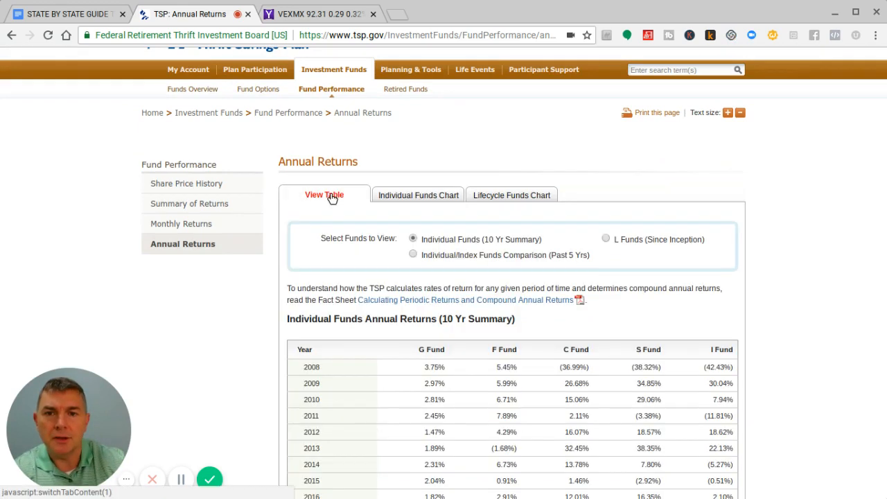
pyautogui.scroll(-3)
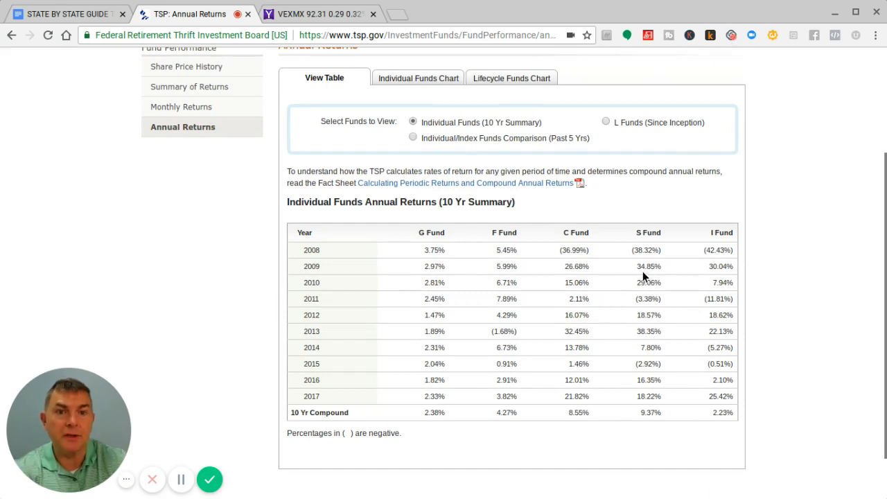
pyautogui.moveTo(652, 251)
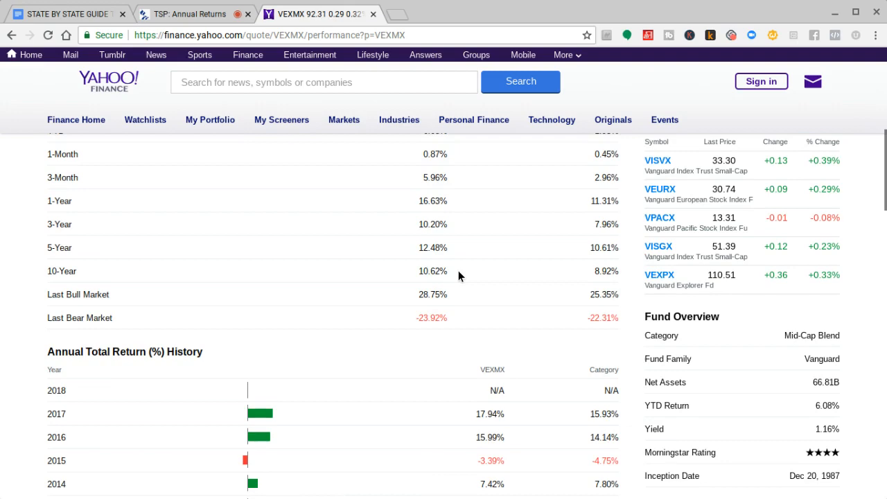
# Compare VEXMX's 2004–2017 annual total returns on Yahoo Finance against the TSP S Fund table
pyautogui.scroll(-3)
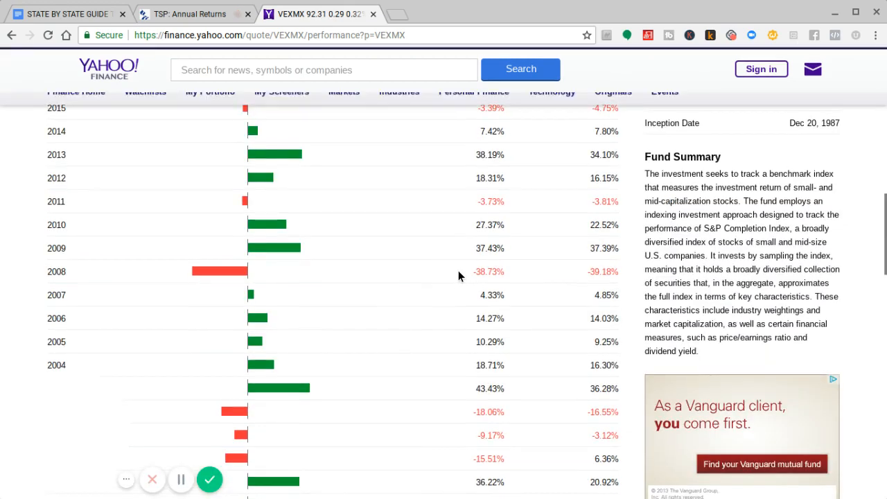
pyautogui.click(194, 14)
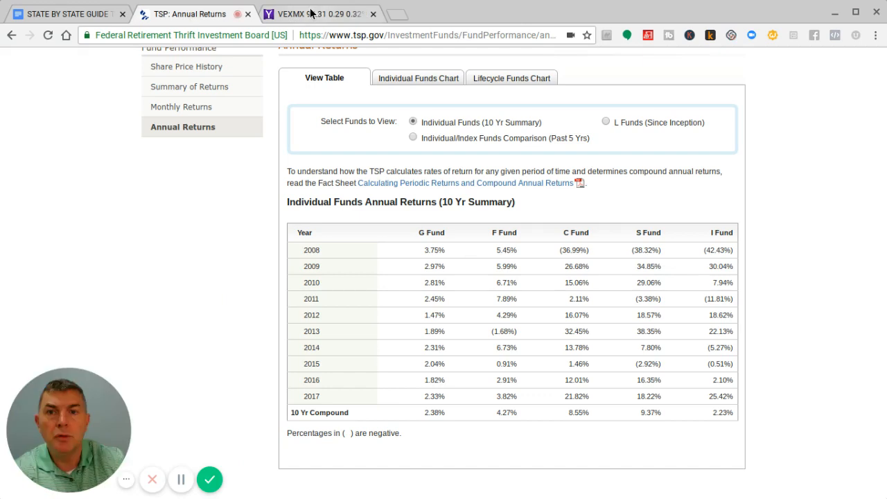
pyautogui.click(316, 13)
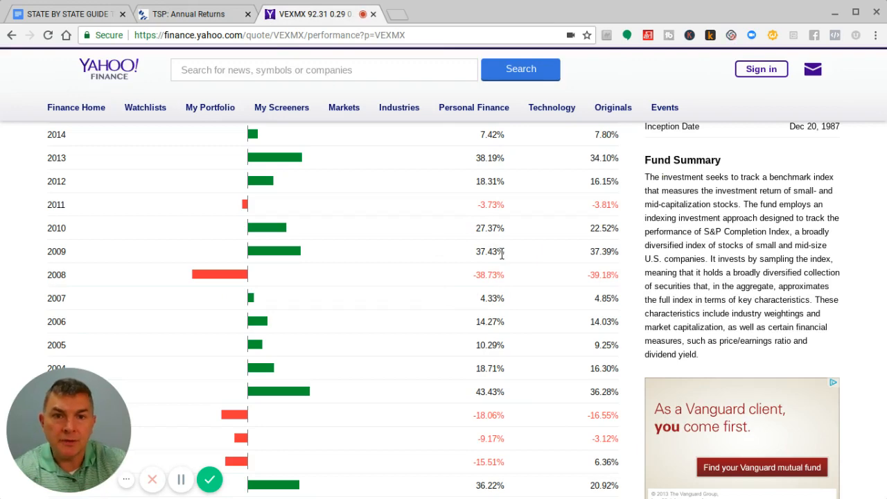
pyautogui.click(187, 13)
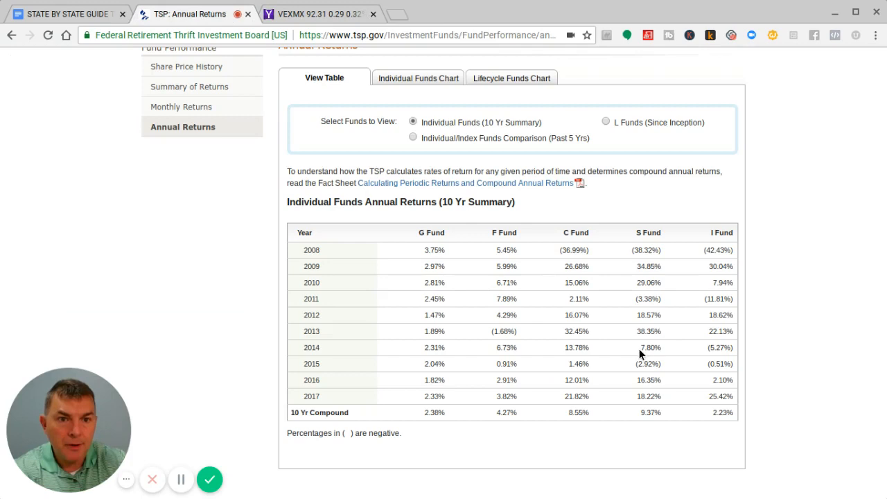
pyautogui.moveTo(647, 277)
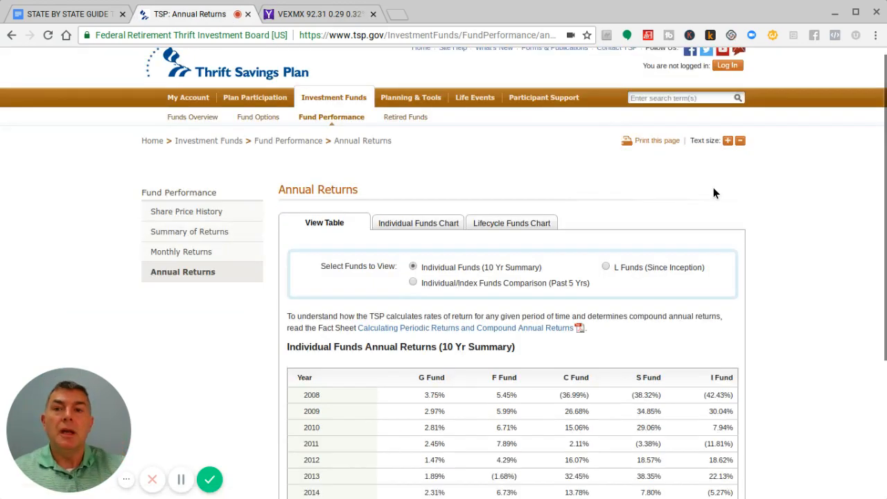
pyautogui.scroll(-3)
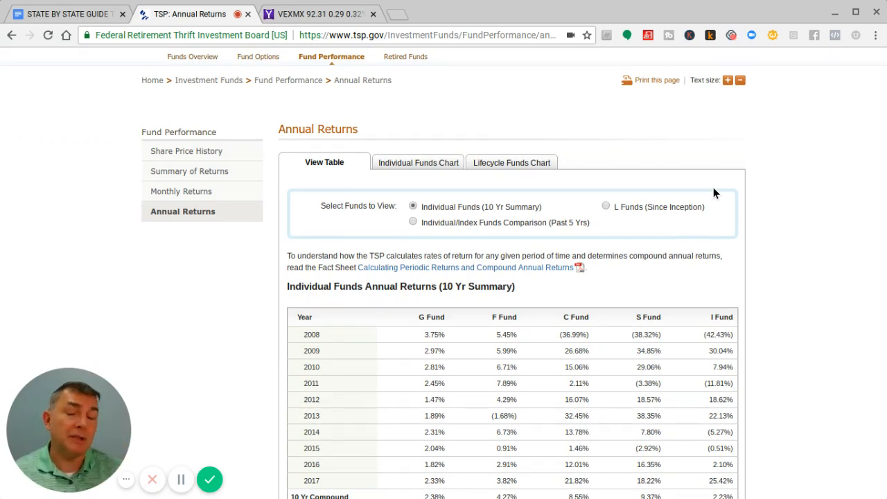
pyautogui.moveTo(795, 246)
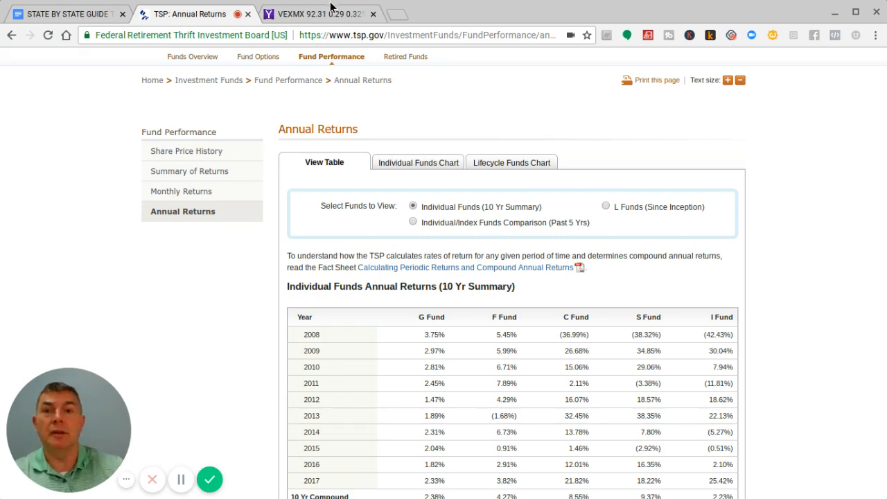
pyautogui.click(312, 14)
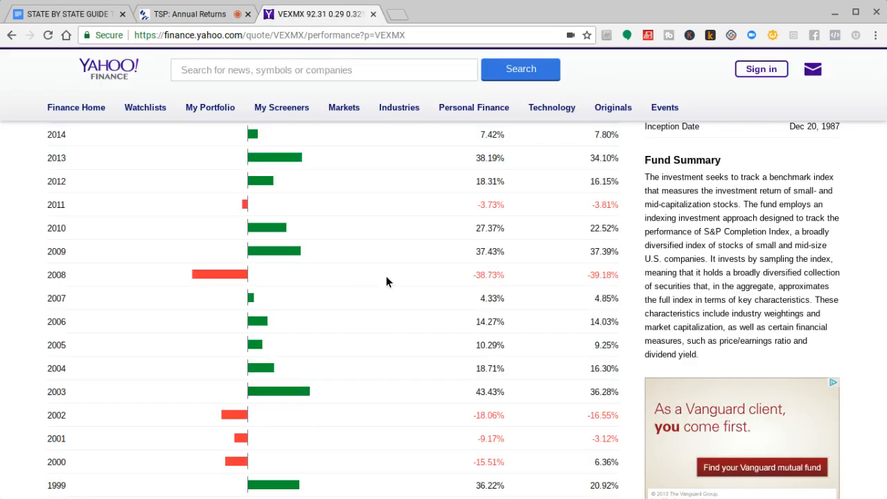
pyautogui.scroll(-3)
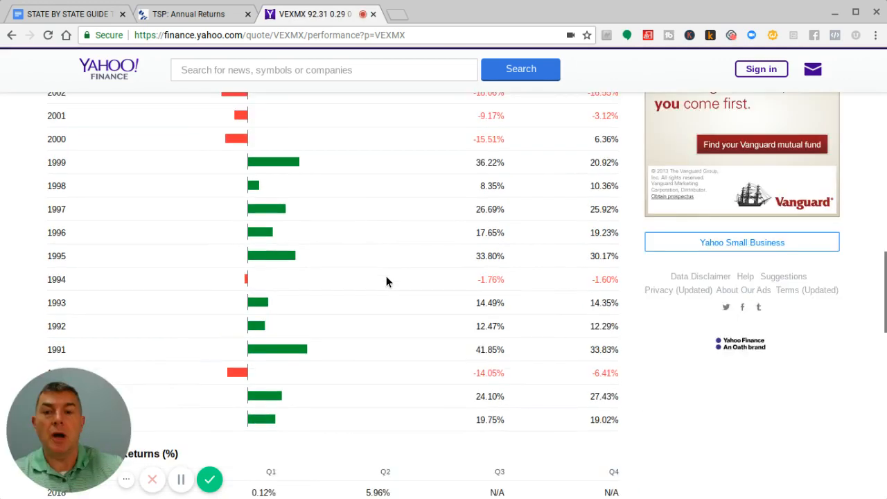
pyautogui.scroll(-3)
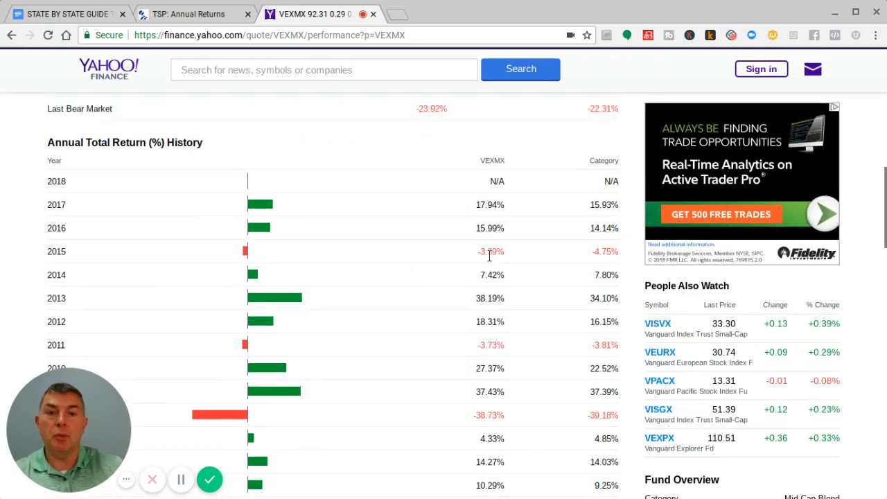
pyautogui.scroll(-3)
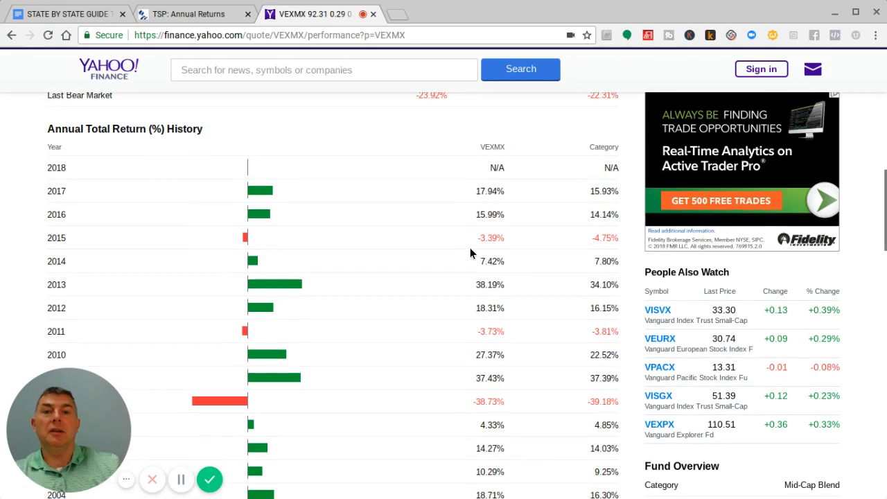
pyautogui.scroll(3)
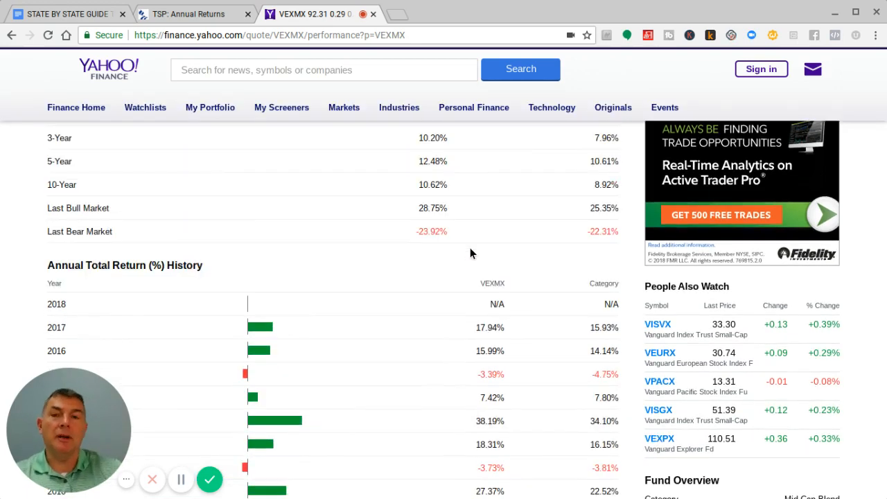
pyautogui.scroll(-3)
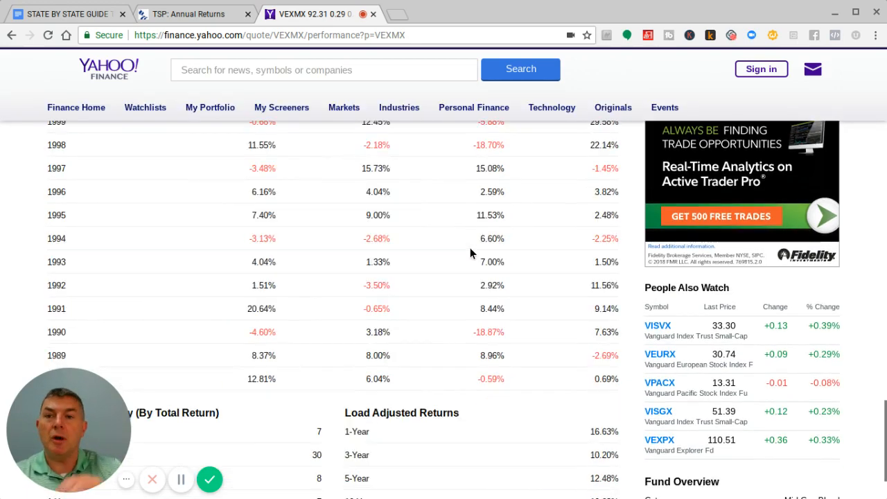
pyautogui.scroll(-3)
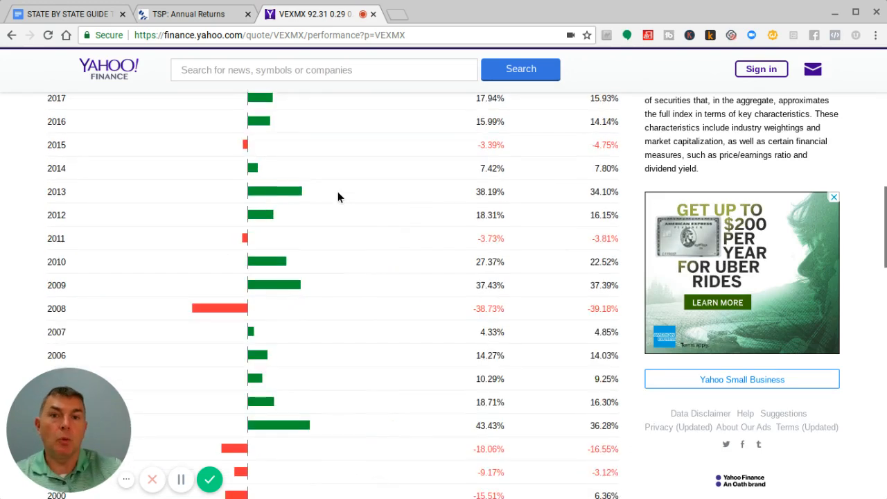
pyautogui.scroll(3)
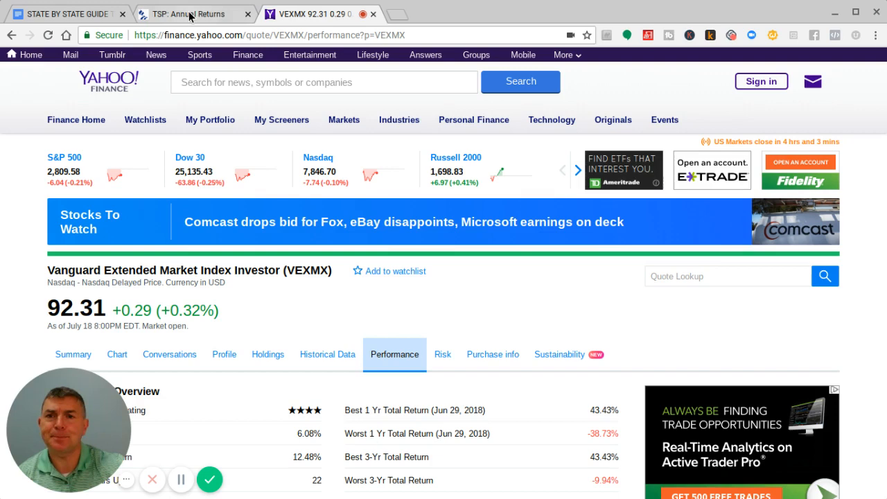
pyautogui.click(187, 14)
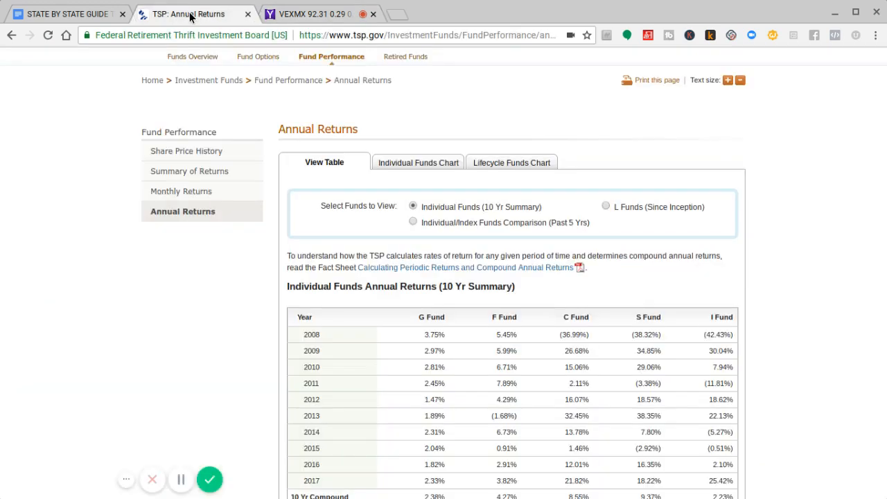